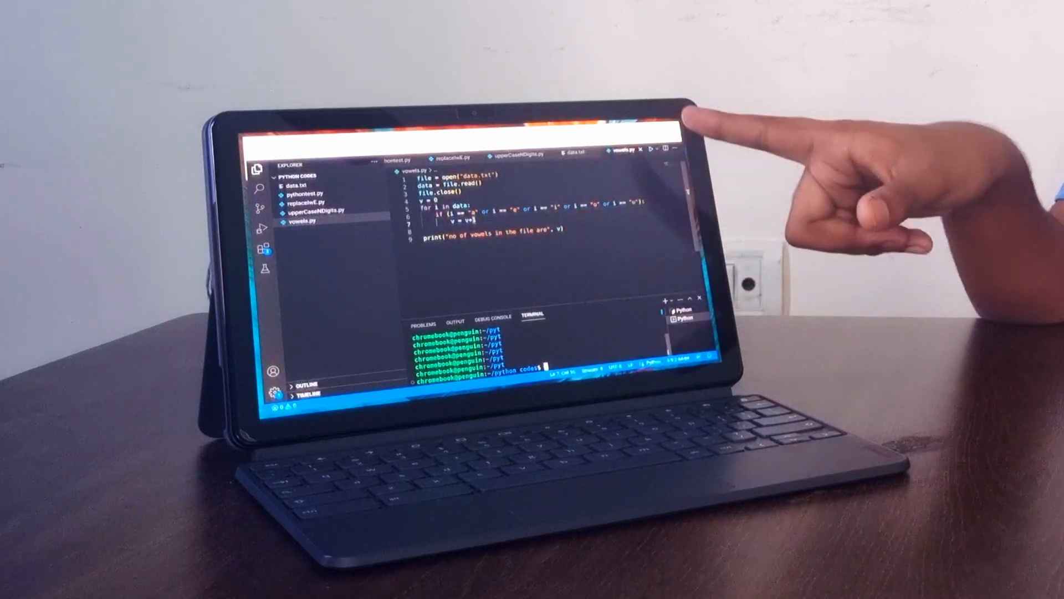
Close the vowels.py editor, keeping the other Python files and data.txt open
click(635, 150)
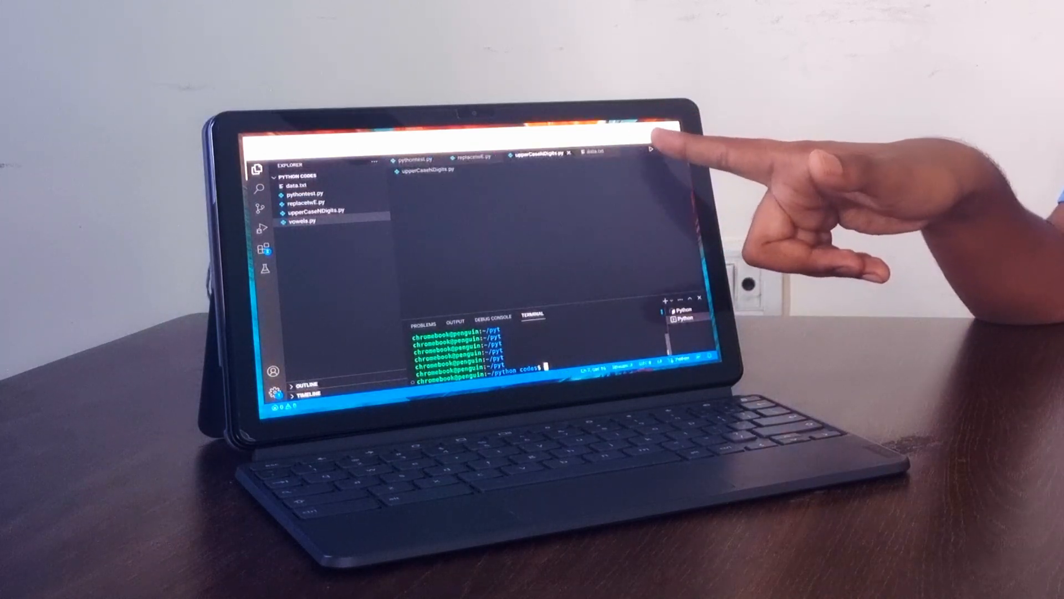